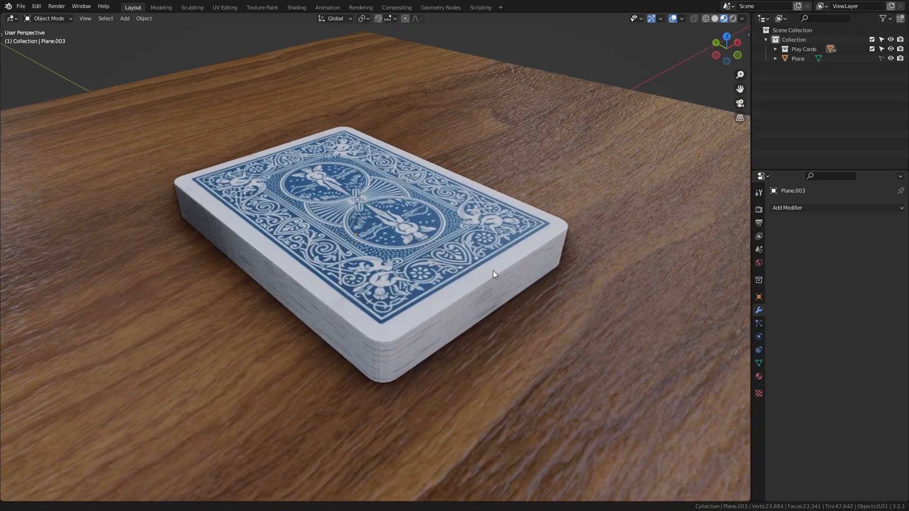
- Pick one card plane as active, then select all card layers in the deck stack
left_click_drag(492, 275, 268, 275)
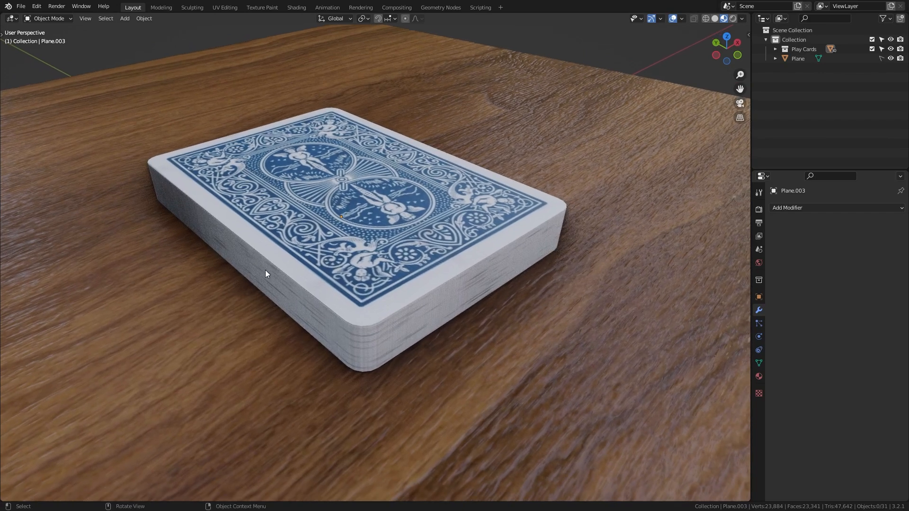
mouse_move(356, 159)
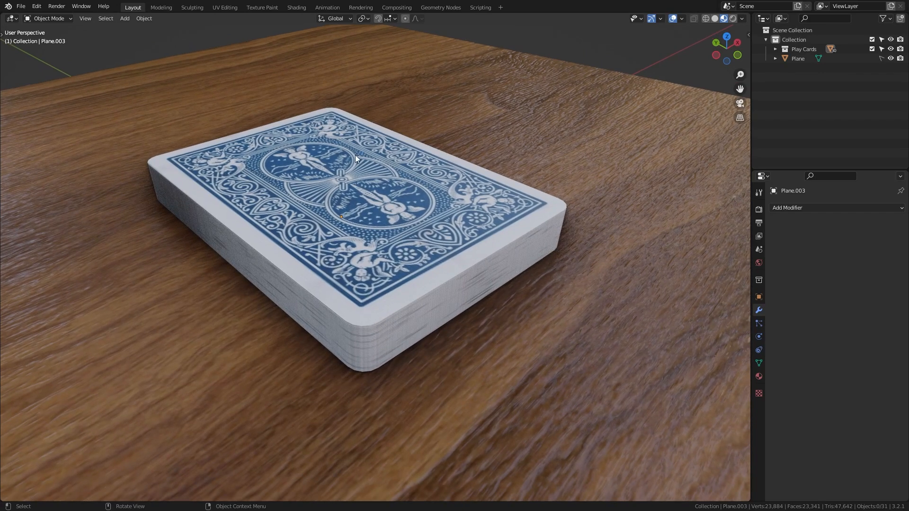
mouse_move(368, 323)
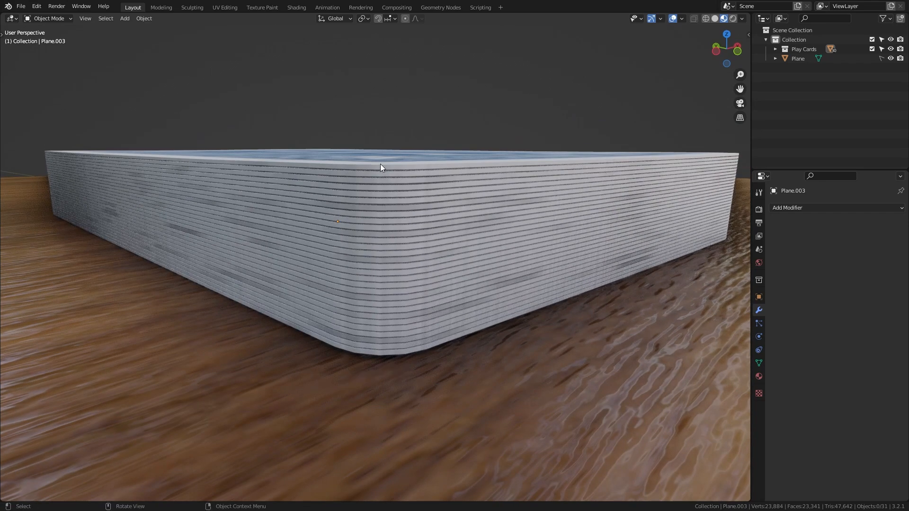
left_click(385, 194)
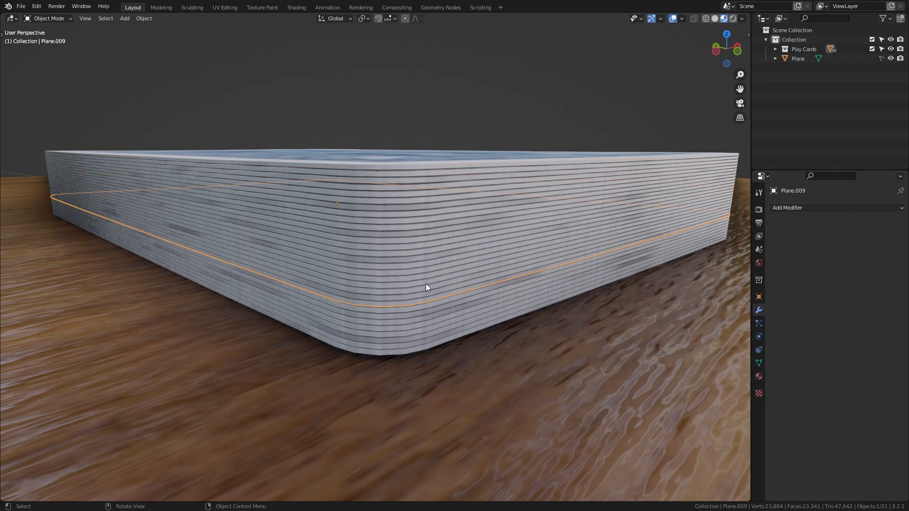
left_click_drag(427, 288, 399, 300)
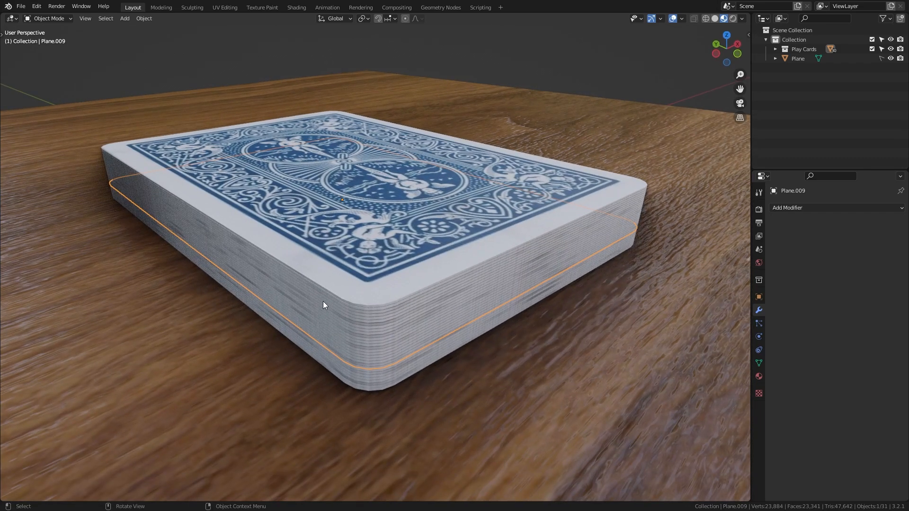
mouse_move(464, 285)
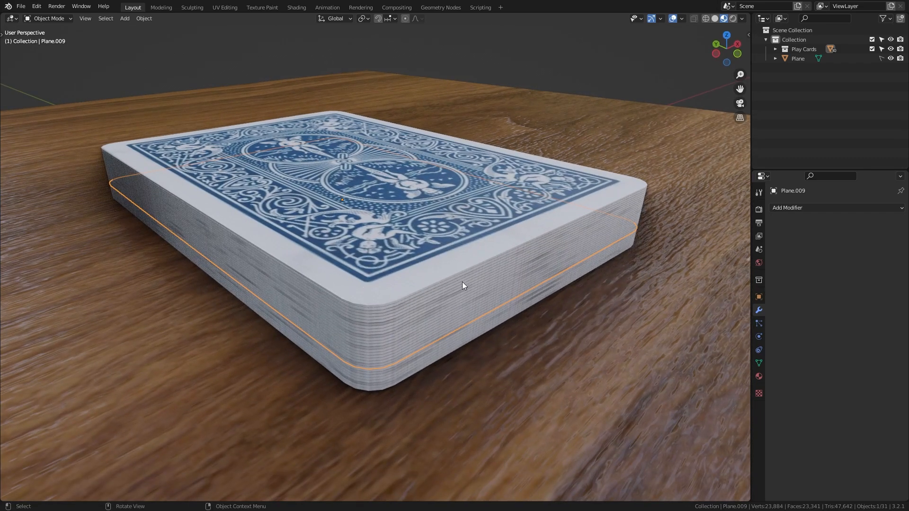
left_click_drag(464, 285, 371, 301)
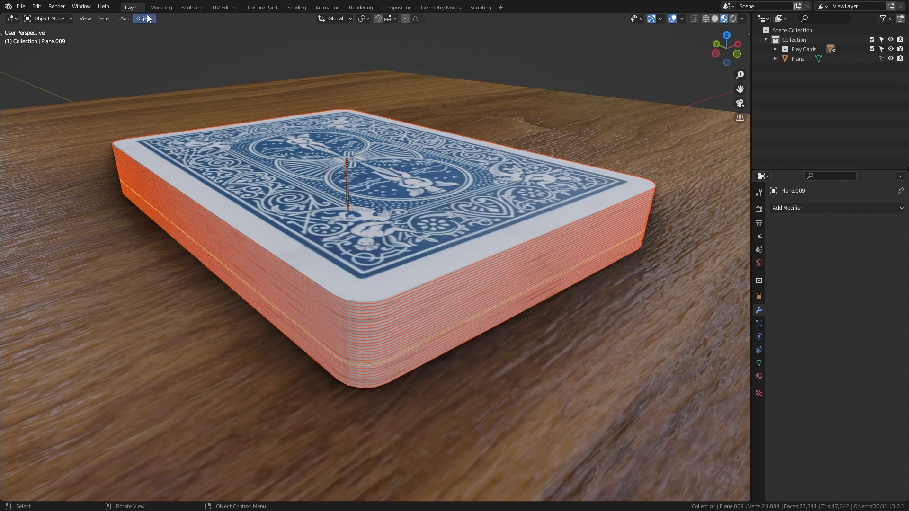
- Run Randomize Transform from Object > Transform on the selected cards
left_click(144, 18)
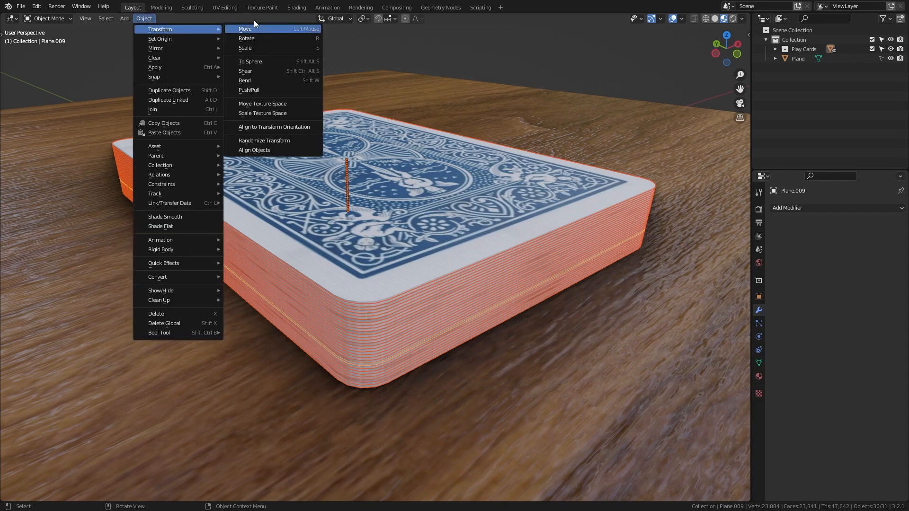
mouse_move(269, 143)
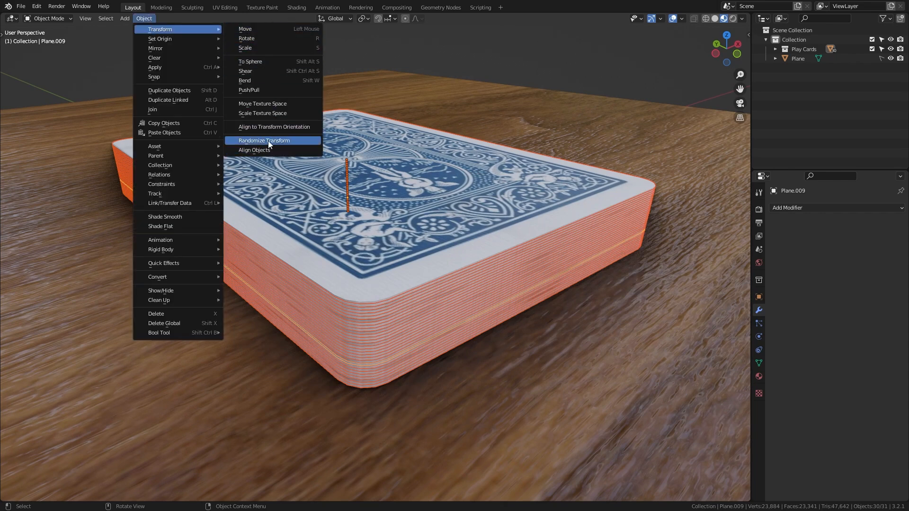
mouse_move(301, 148)
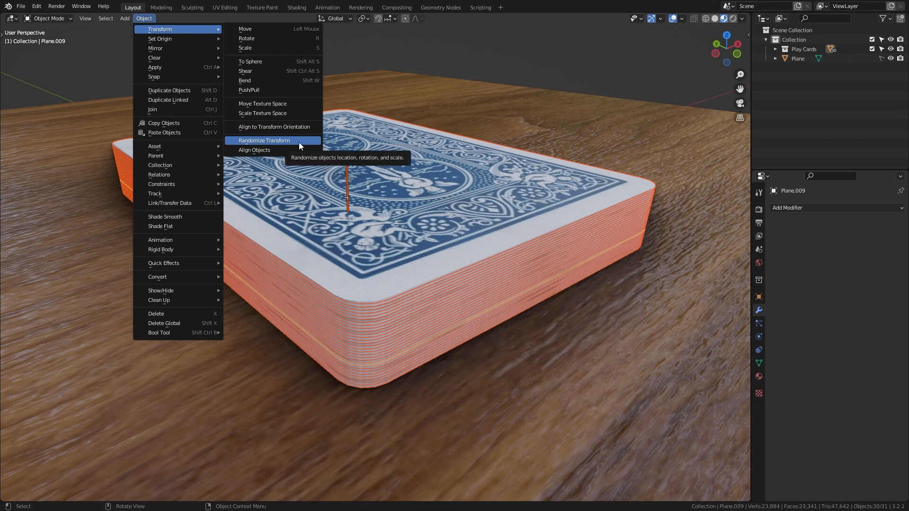
left_click(263, 140)
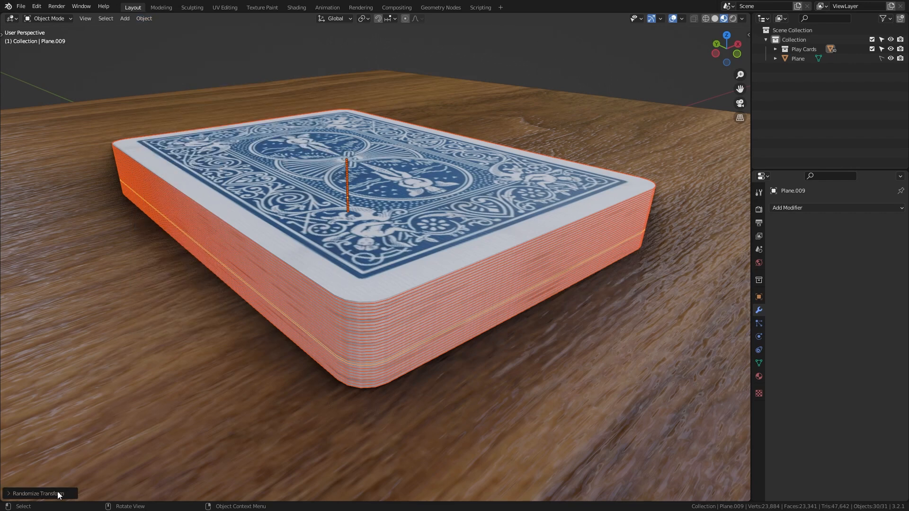
- In the Randomize Transform panel set Rotation Z to about 5° for a subtle twist
left_click(38, 495)
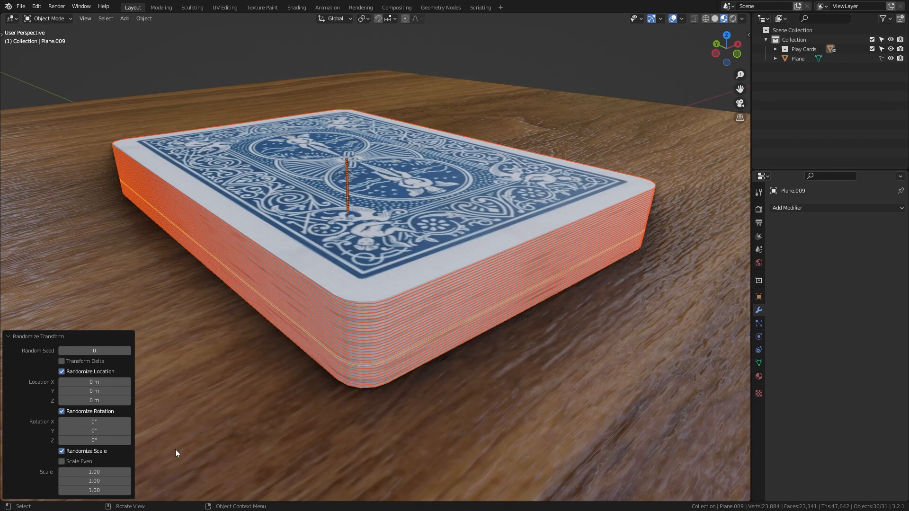
mouse_move(61, 469)
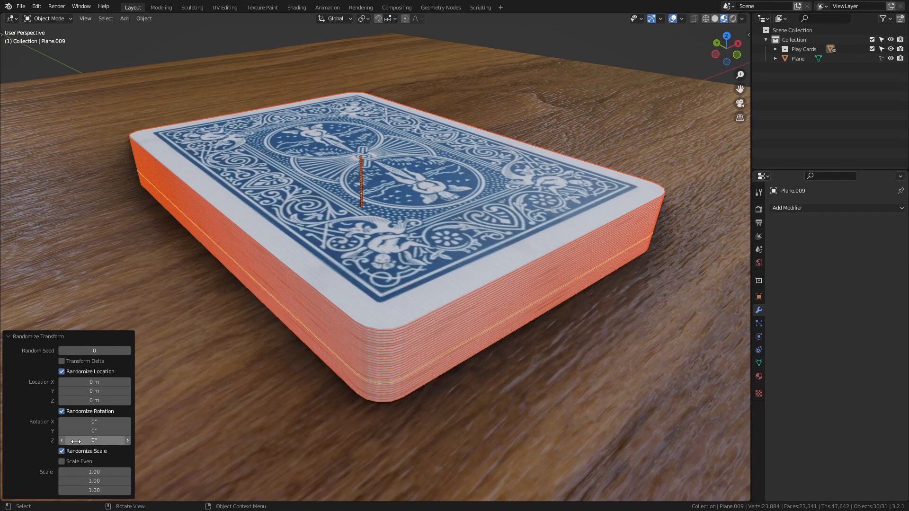
left_click_drag(76, 441, 104, 441)
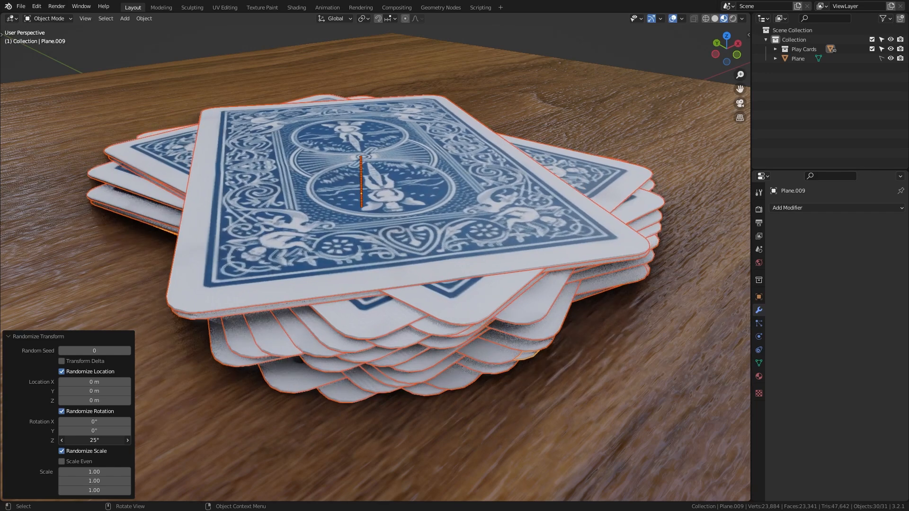
left_click(126, 439)
type("5")
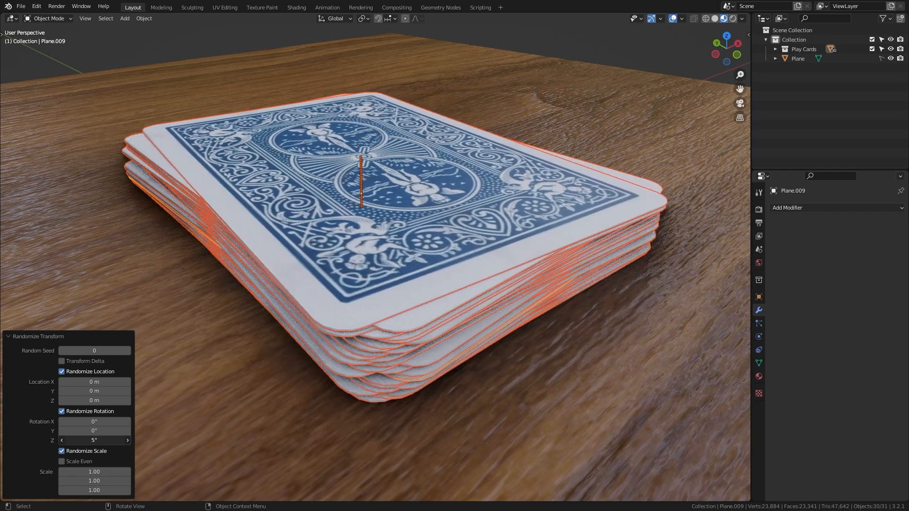
left_click_drag(93, 440, 112, 440)
type("3.18d")
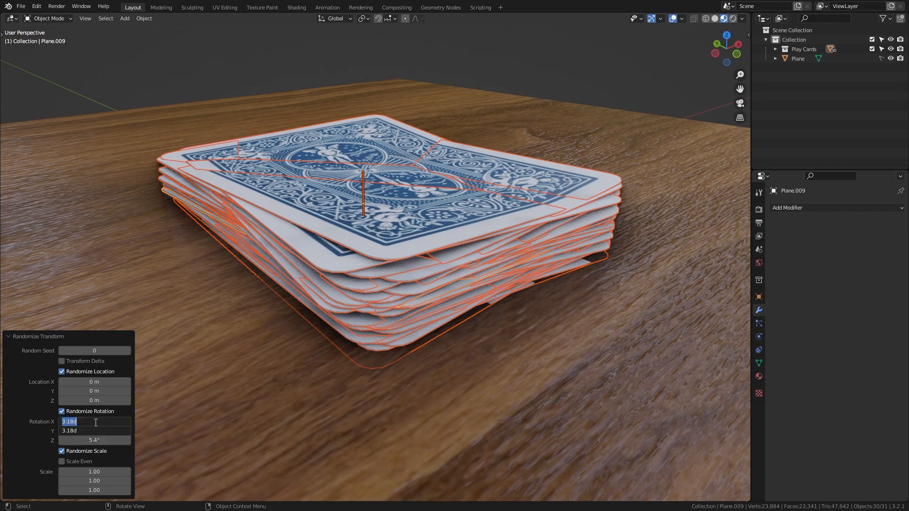
- Zero Rotation X and Y and add Location offsets of 0.002 m X and 0.004 m Y
type("0°")
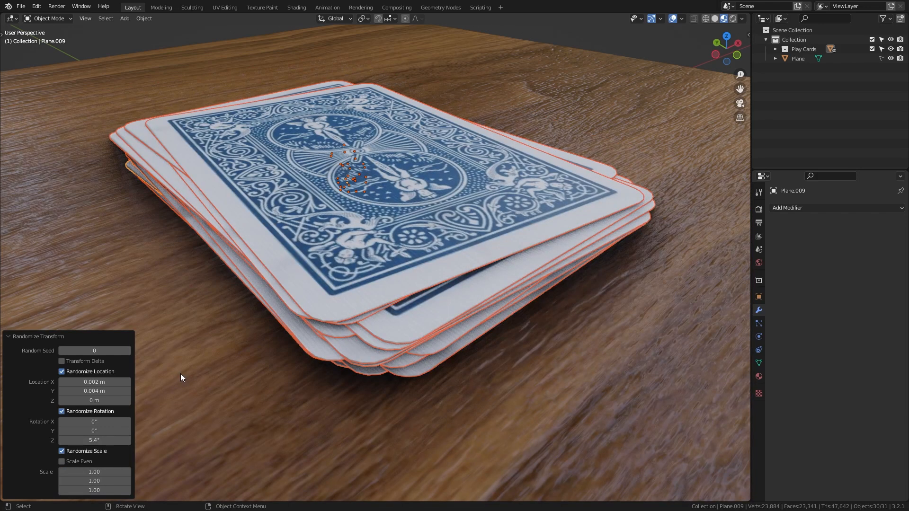
left_click_drag(407, 232, 388, 215)
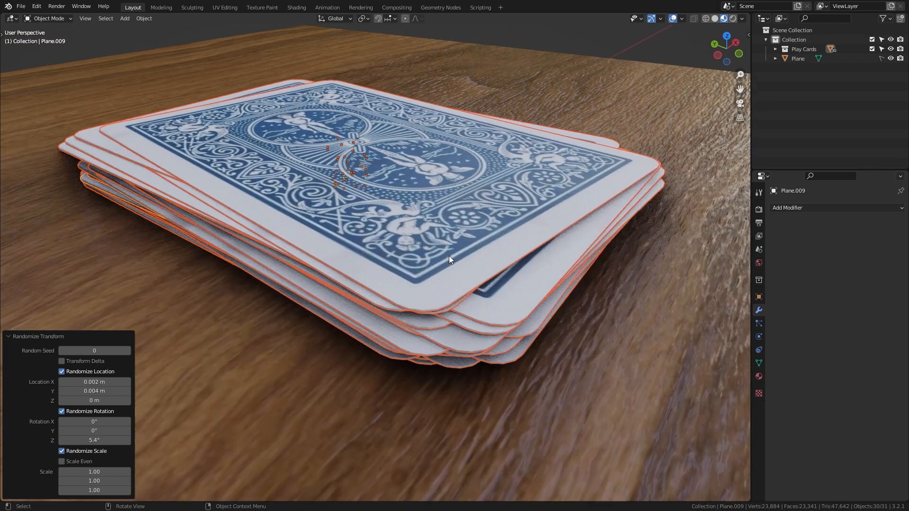
left_click_drag(453, 260, 438, 287)
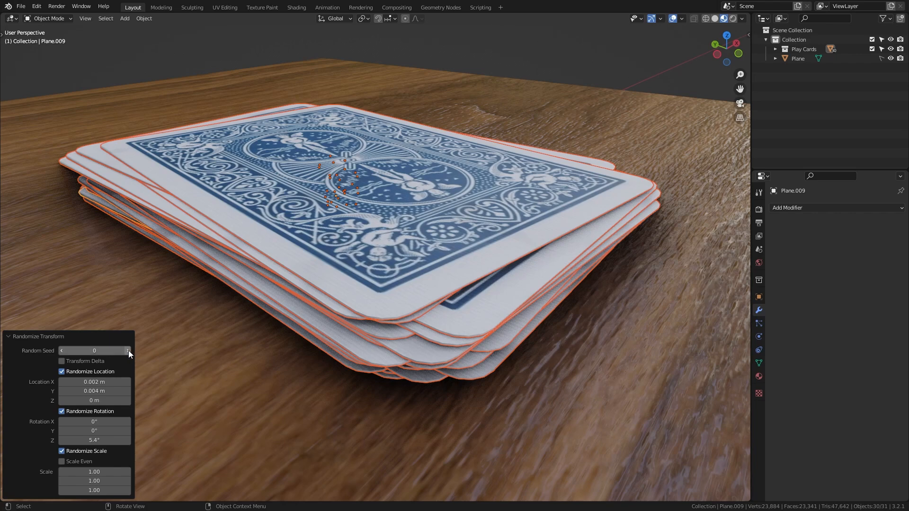
- Step the Random Seed up to 6 until the card stack arrangement looks pleasing
left_click(127, 350)
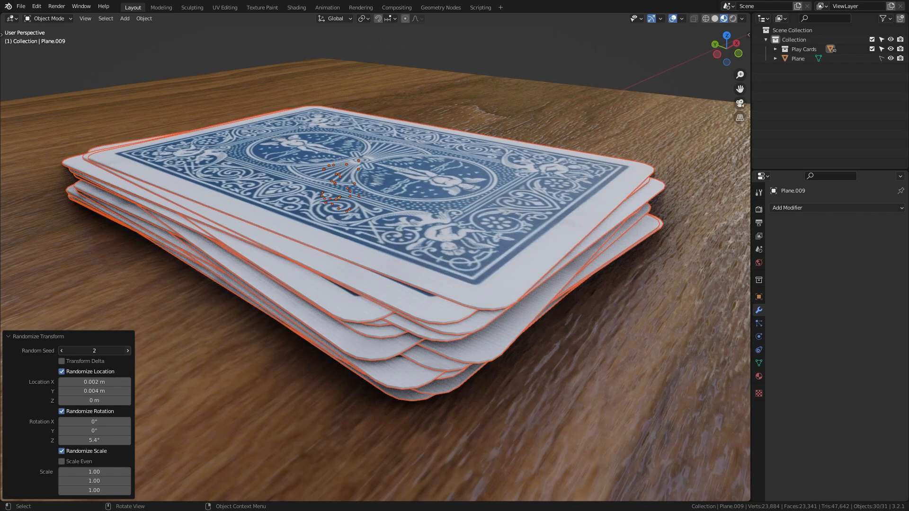
left_click(127, 350)
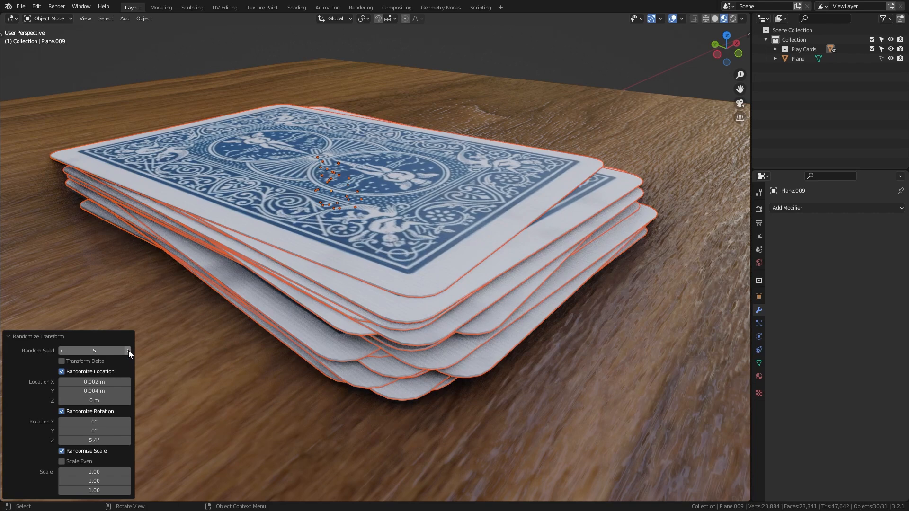
left_click(129, 351)
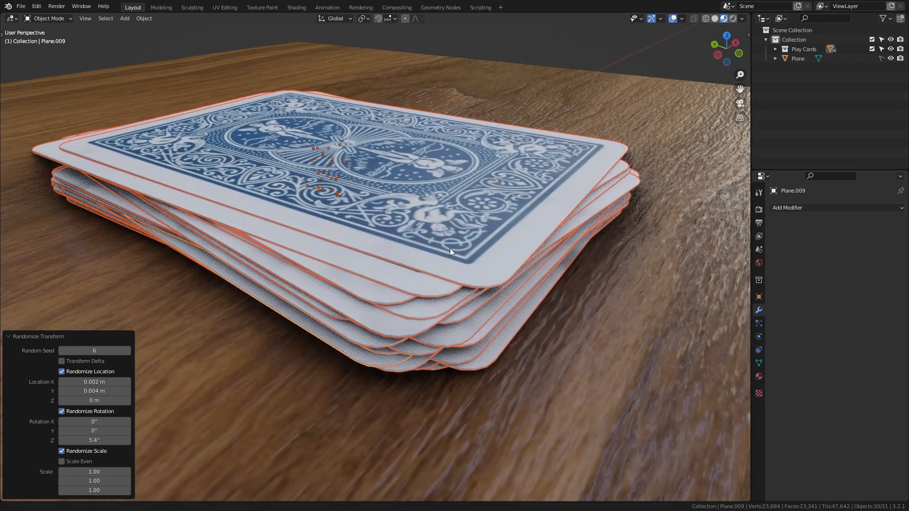
left_click_drag(94, 391, 69, 392)
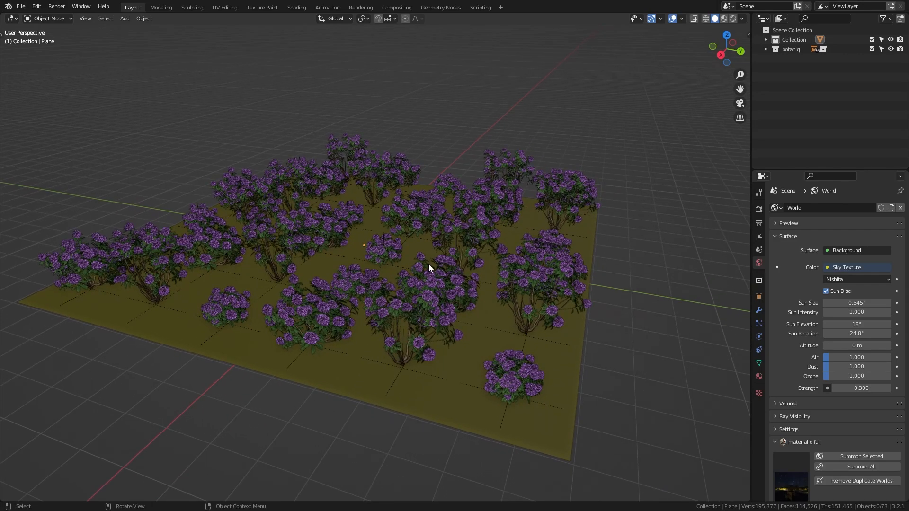
- Pick one shrub as the active object and select all shrubs in the field
left_click_drag(430, 268, 490, 365)
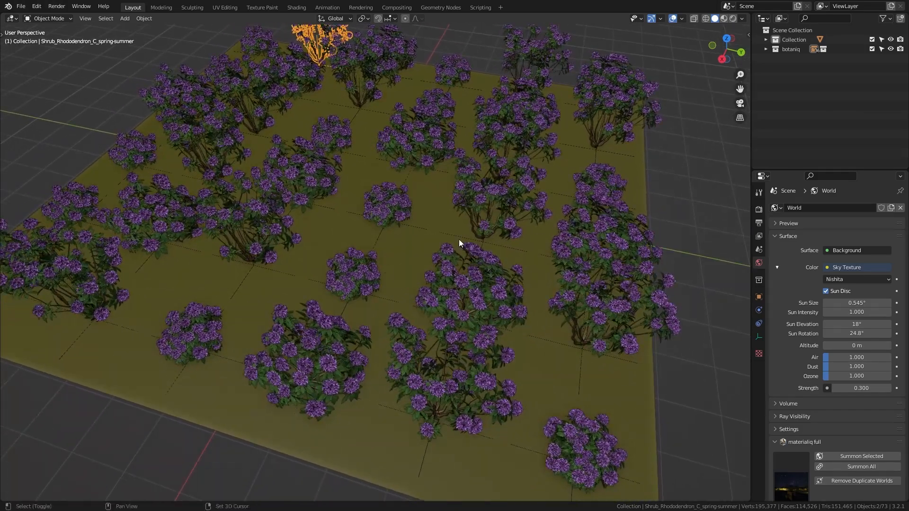
left_click(332, 137)
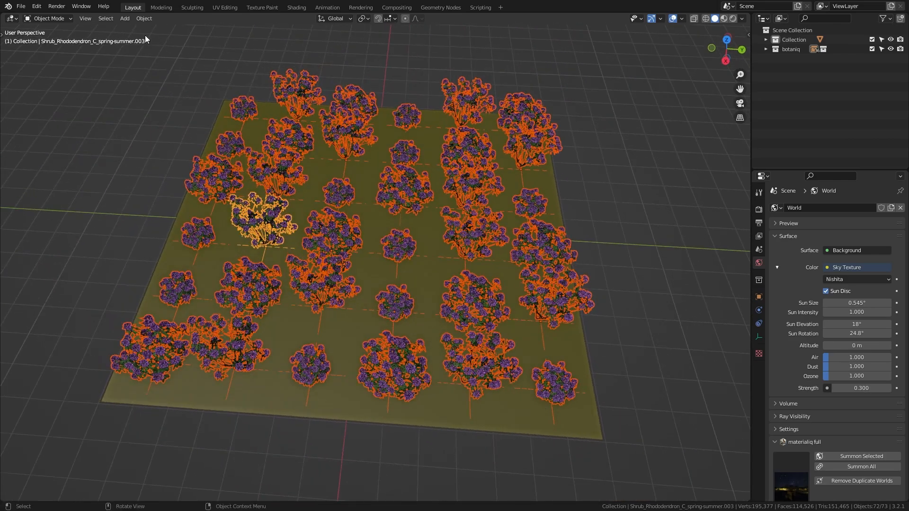
- Run Randomize Transform on the shrubs and expand its operator panel
left_click(144, 17)
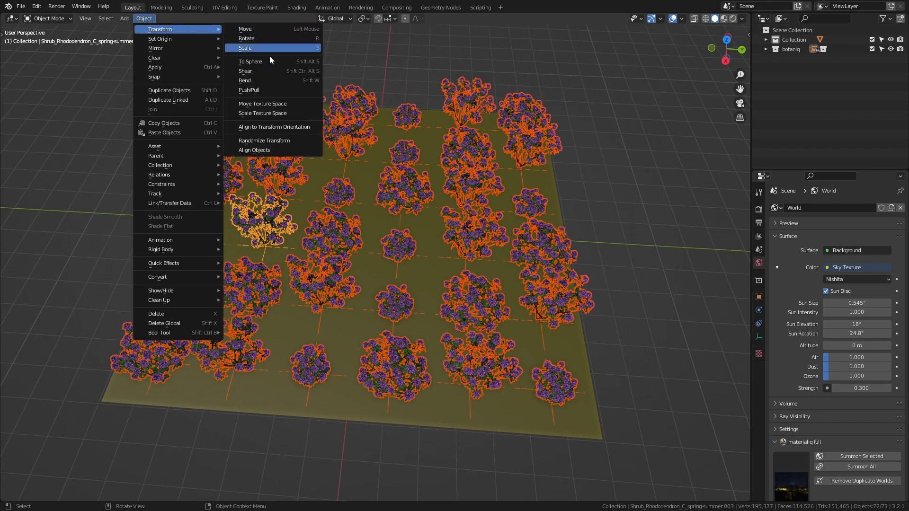
left_click(263, 140)
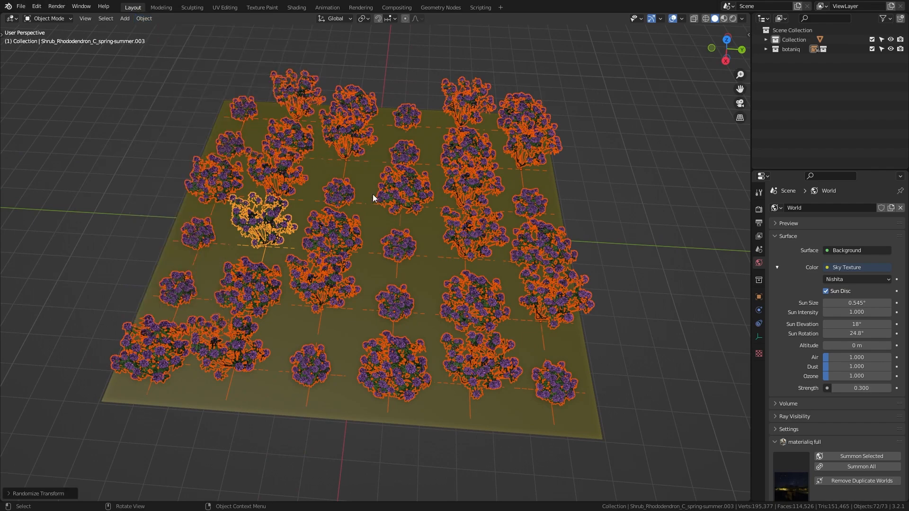
left_click(38, 494)
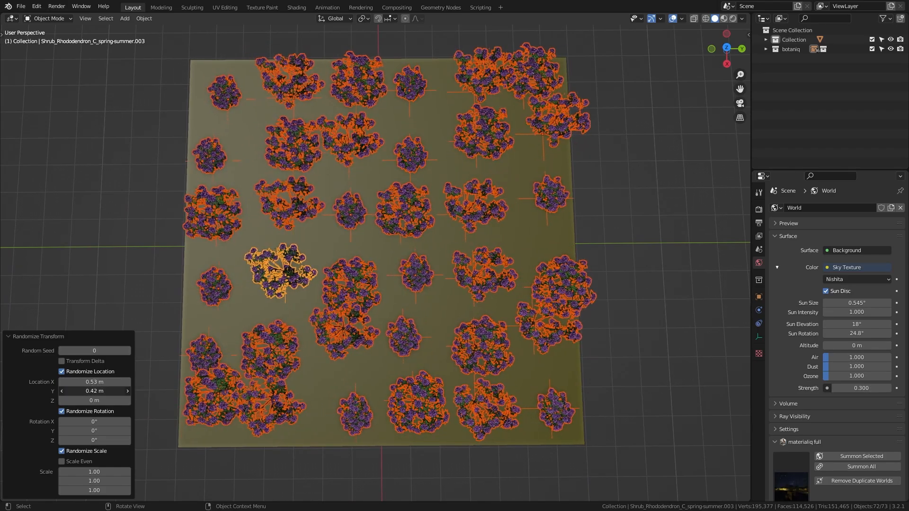
- Enable Randomize Location and adjust the X, Y and Z offsets to break up the grid
left_click_drag(94, 391, 58, 391)
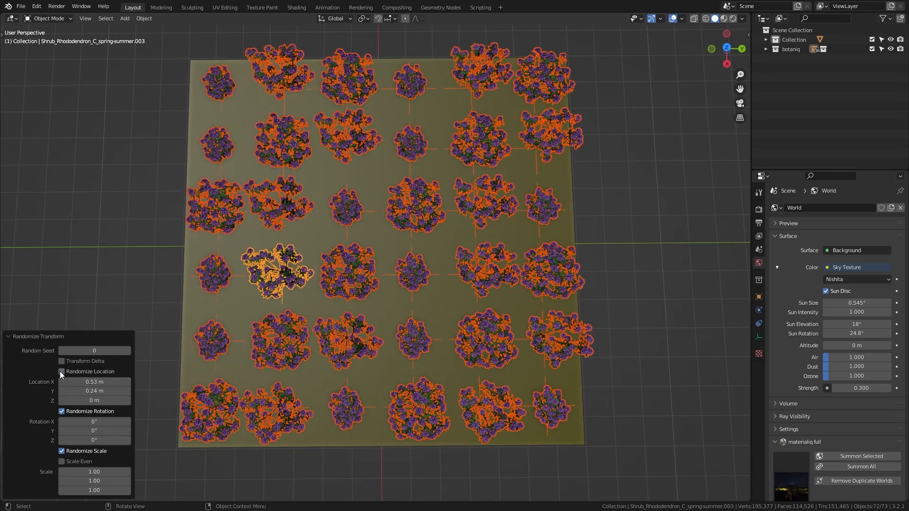
left_click(61, 372)
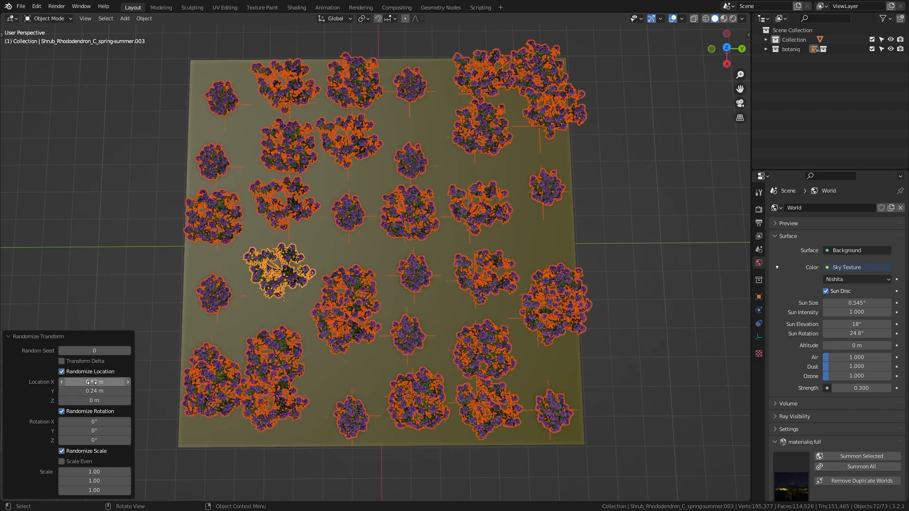
left_click_drag(407, 232, 441, 270)
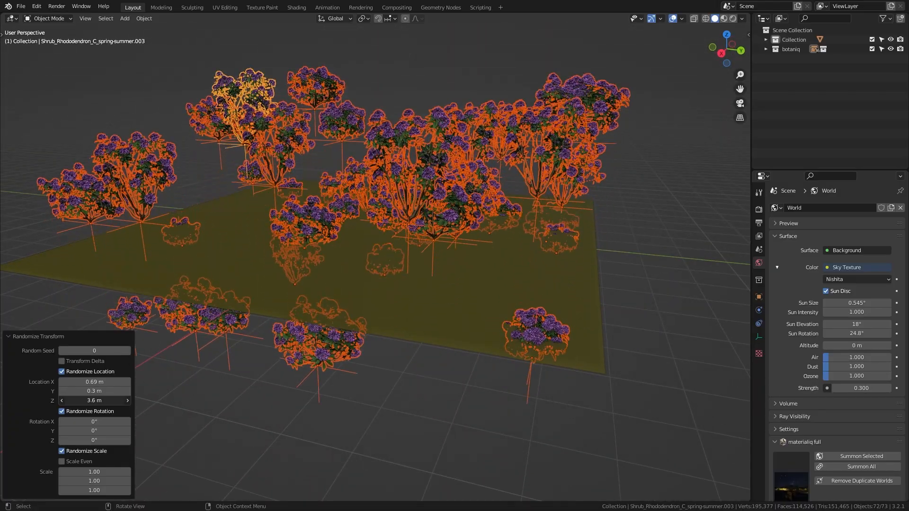
left_click(95, 400)
type("0")
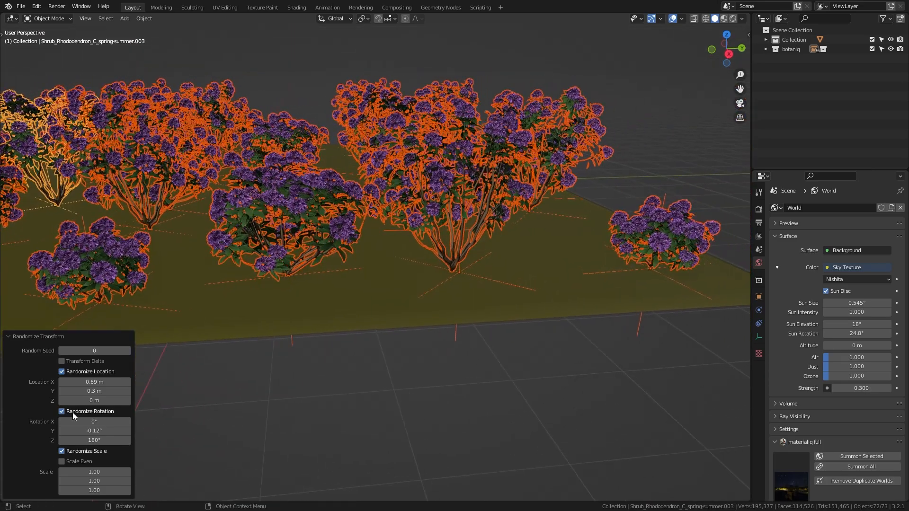
- Set Rotation Z to 180° and Rotation X and Y to a few degrees of tilt
left_click_drag(93, 430, 105, 430)
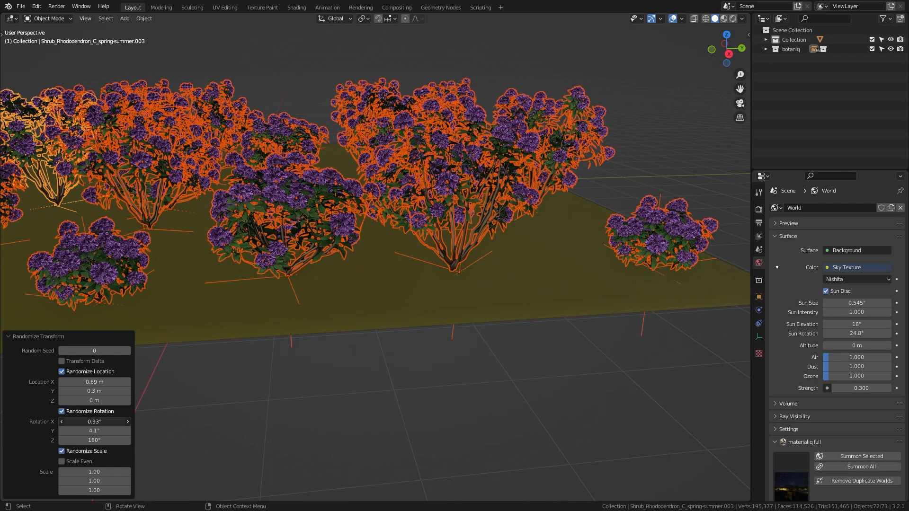
left_click_drag(94, 421, 115, 421)
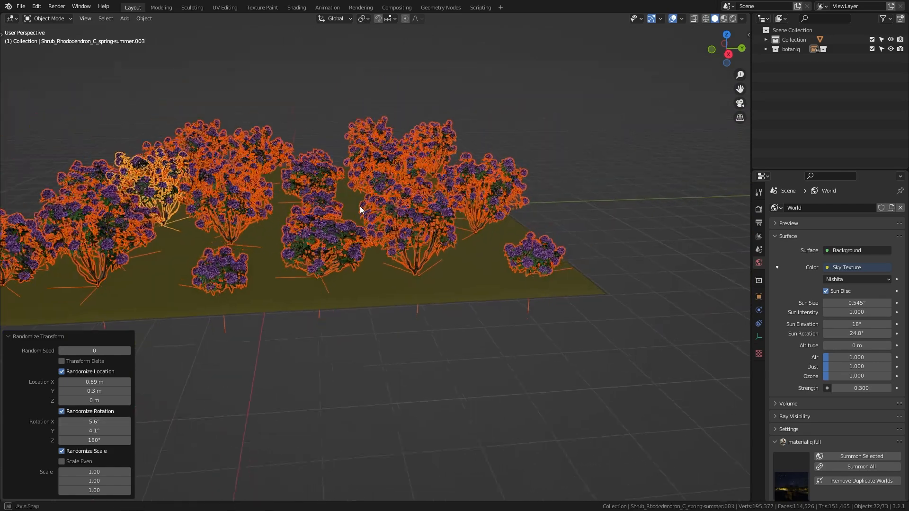
left_click_drag(360, 208, 324, 306)
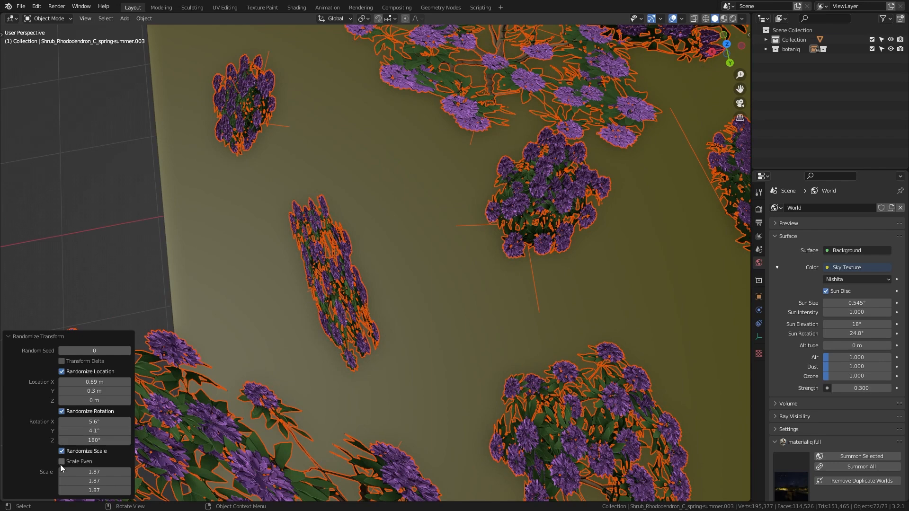
- Enable Randomize Scale with Scale Even and lower the amount to about 1.21
left_click(63, 462)
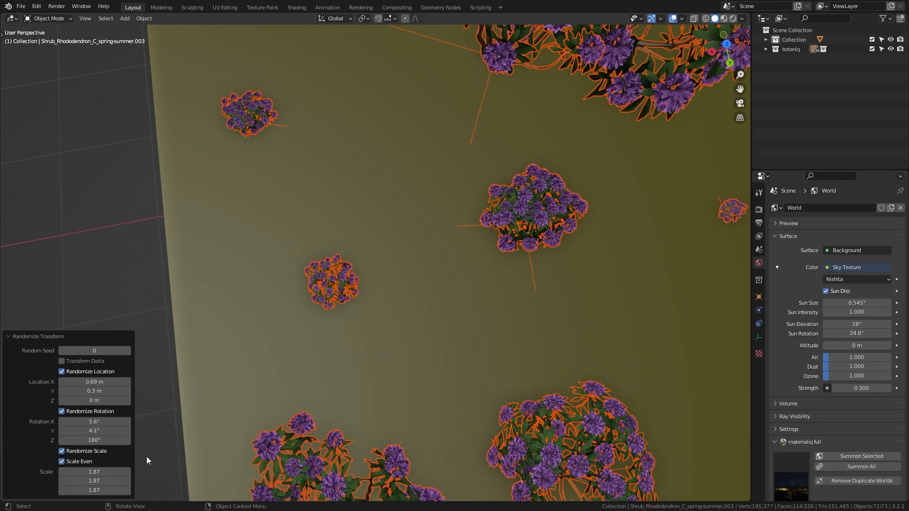
mouse_move(346, 288)
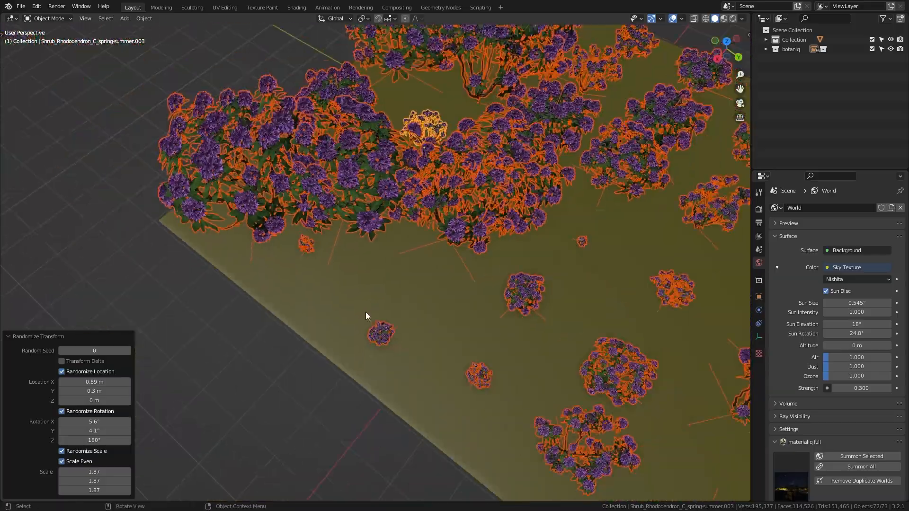
left_click_drag(365, 317, 437, 309)
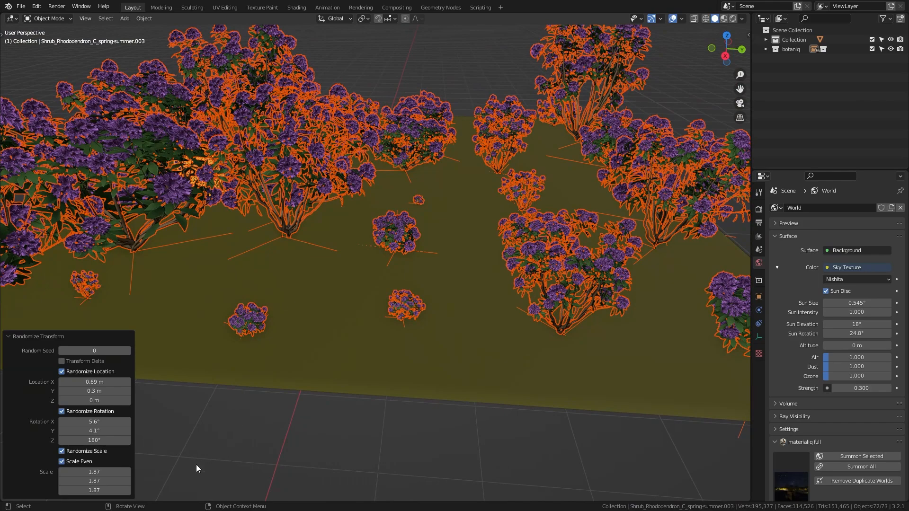
left_click_drag(105, 471, 69, 472)
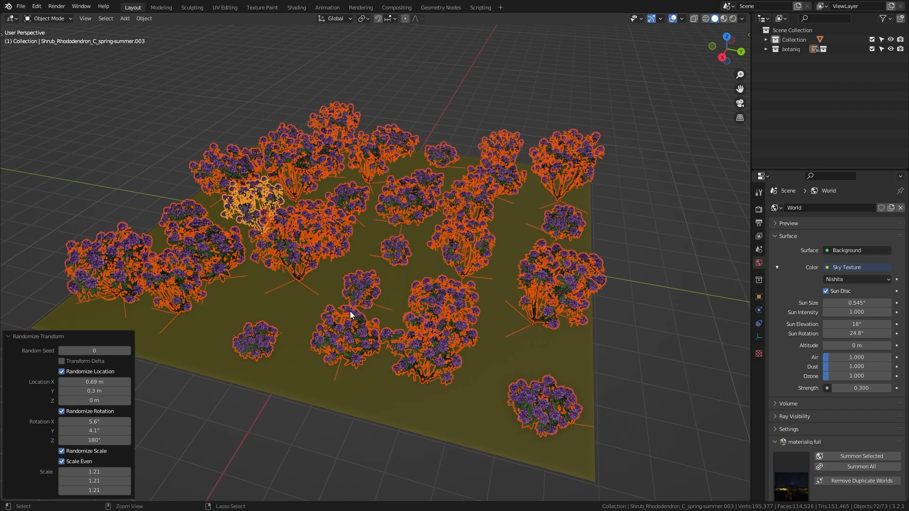
- Settle the Random Seed on 2, clear the selection and switch shading to Rendered
left_click(127, 350)
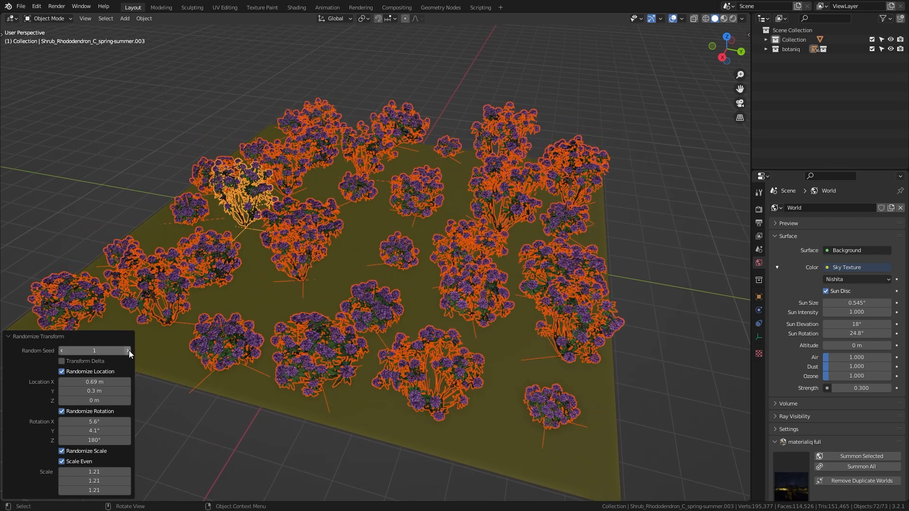
left_click(127, 350)
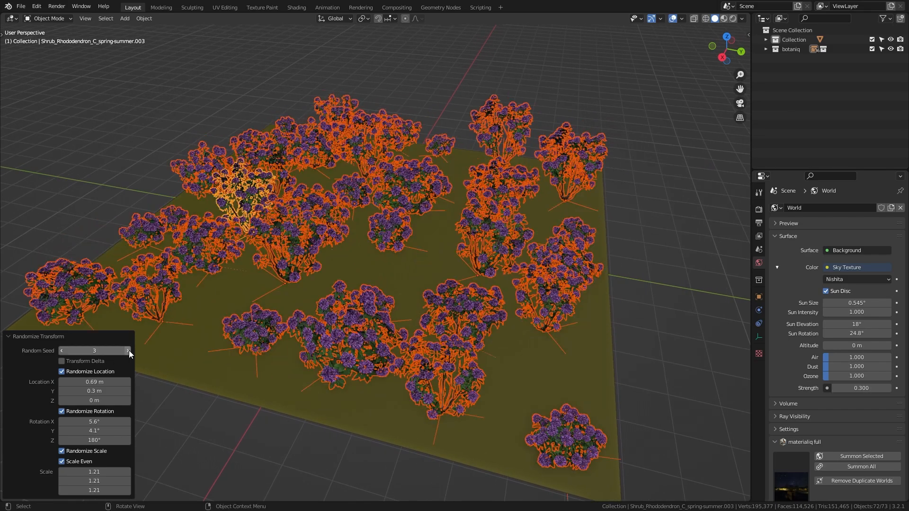
left_click(63, 350)
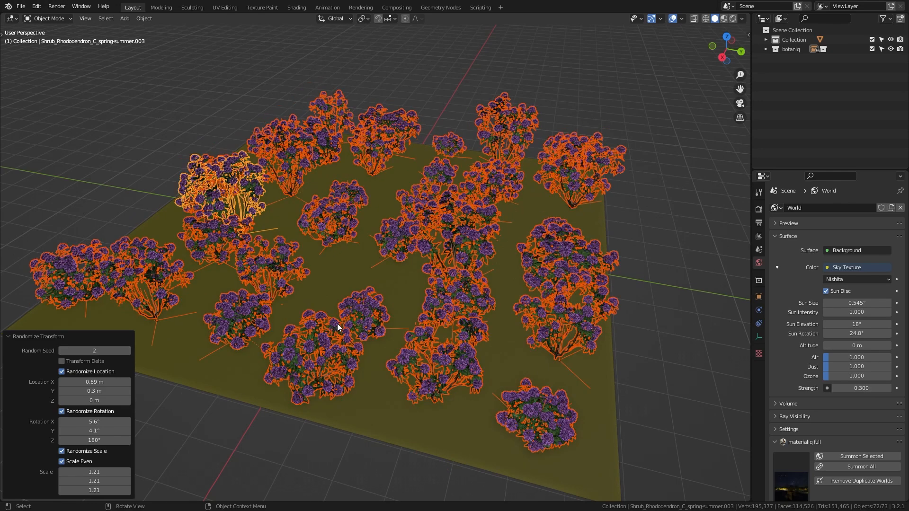
left_click(8, 337)
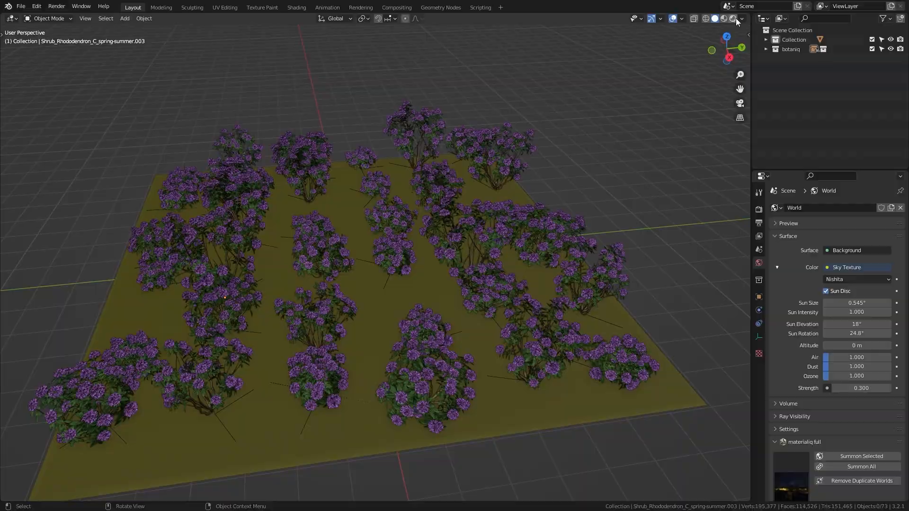
left_click(733, 18)
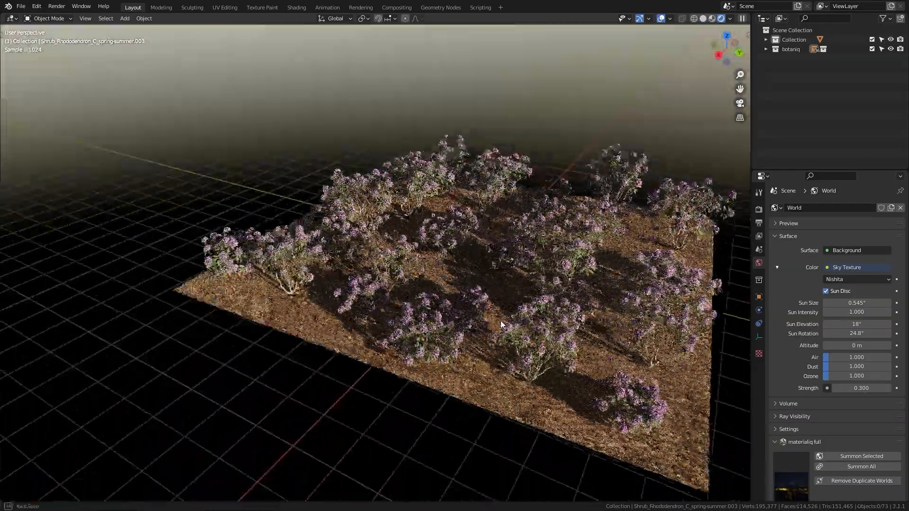